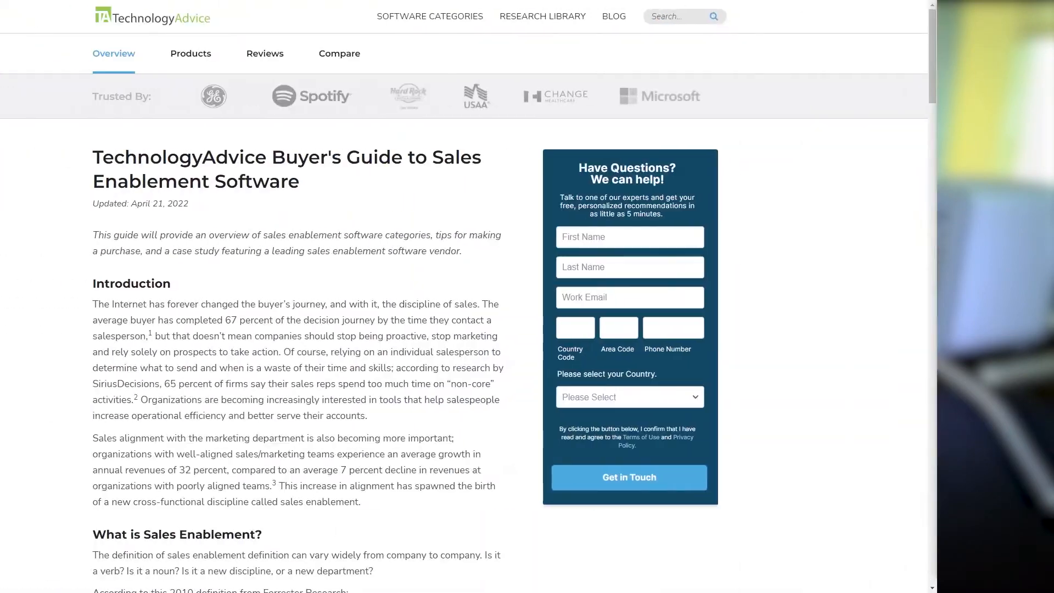
Filter to 68 VP-level veterinary services contacts with phones and export 25 selected
scroll("down", 3)
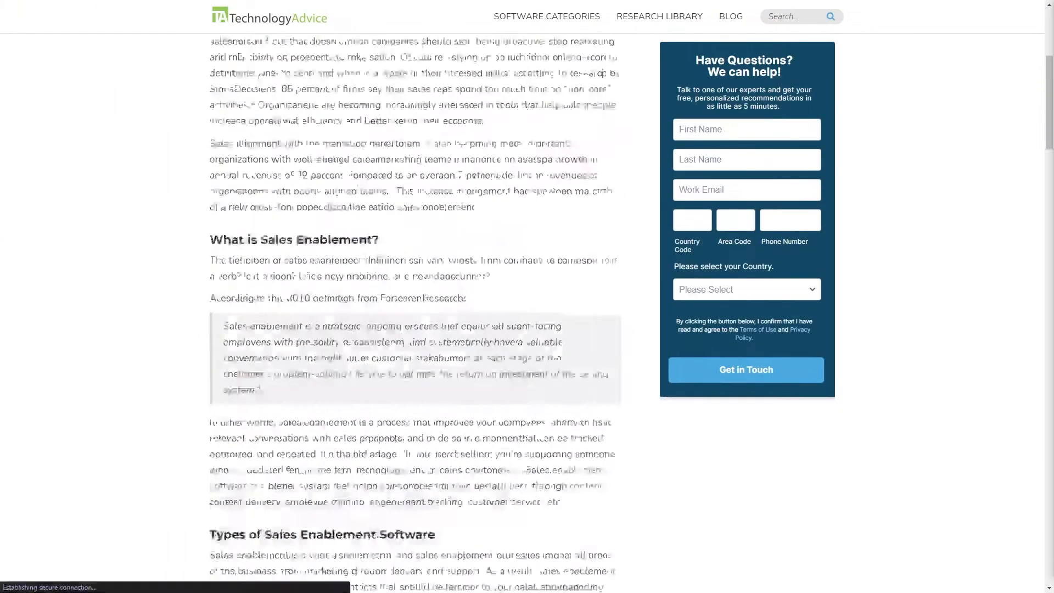
scroll("down", 3)
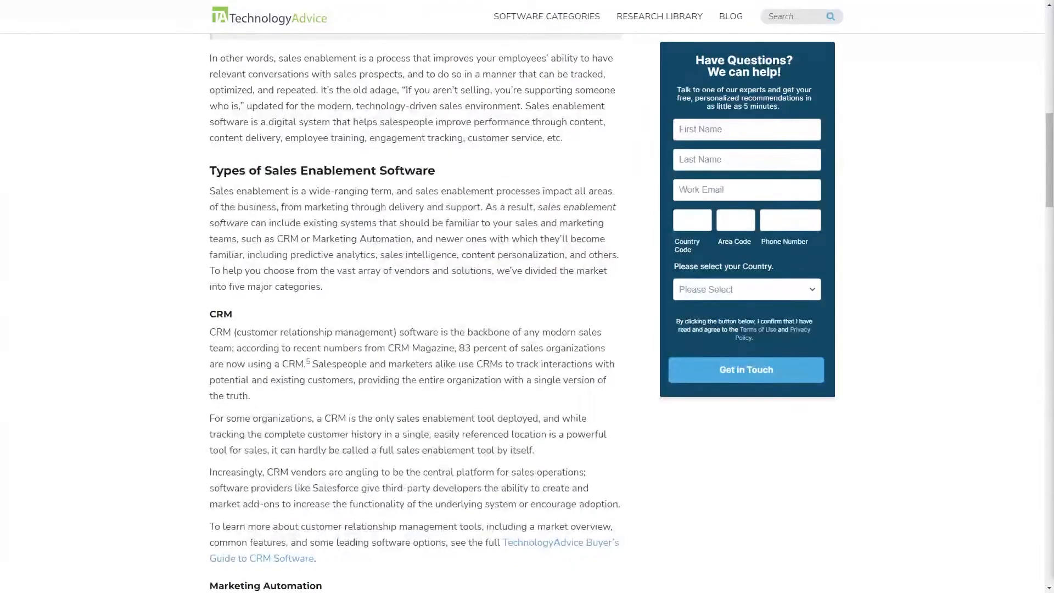
scroll("down", 3)
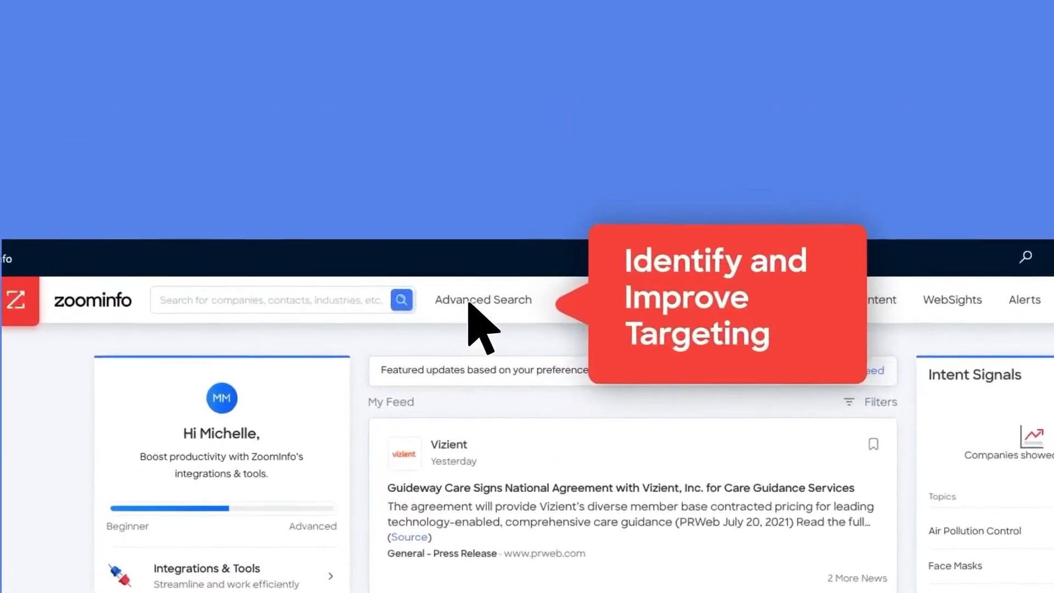
left_click(482, 299)
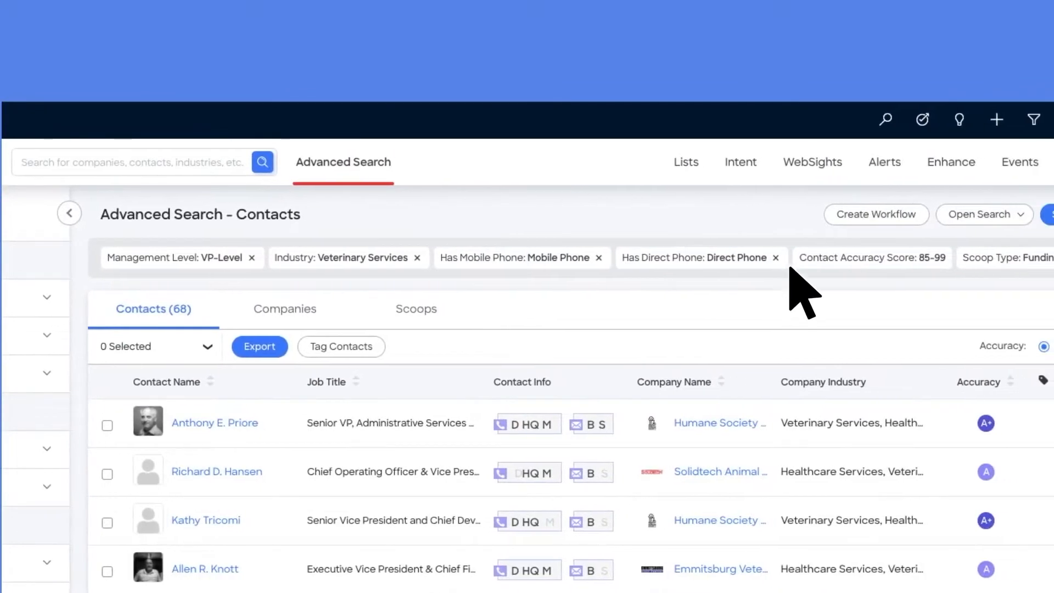
left_click(69, 213)
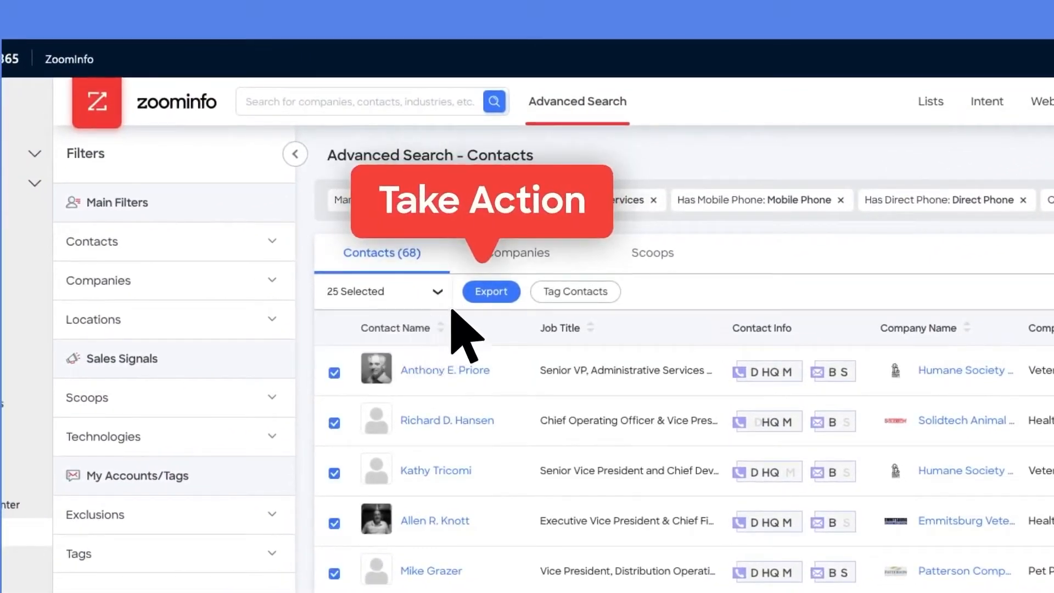
left_click(491, 291)
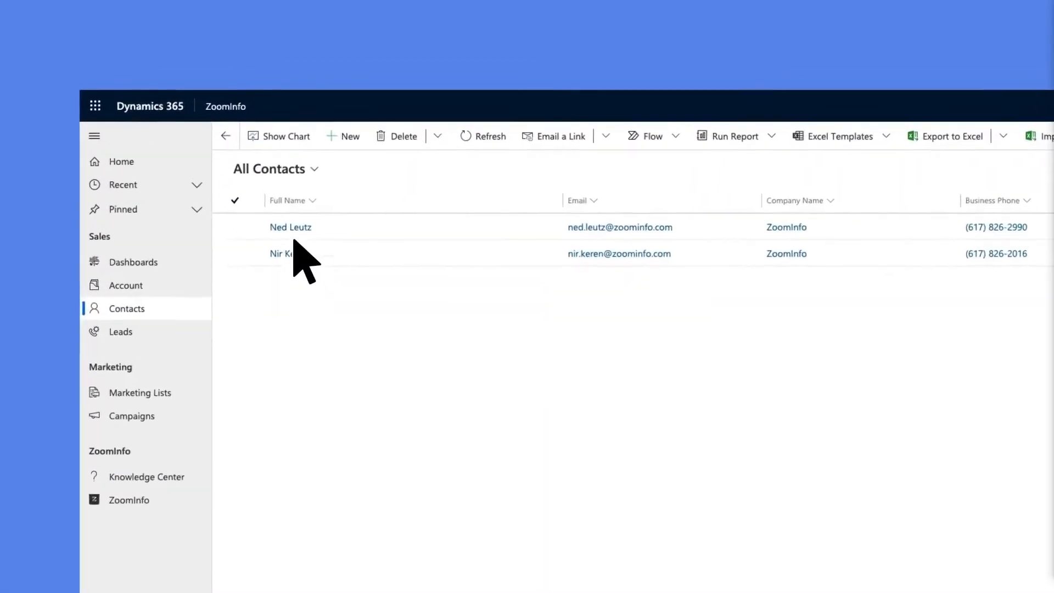
left_click(291, 226)
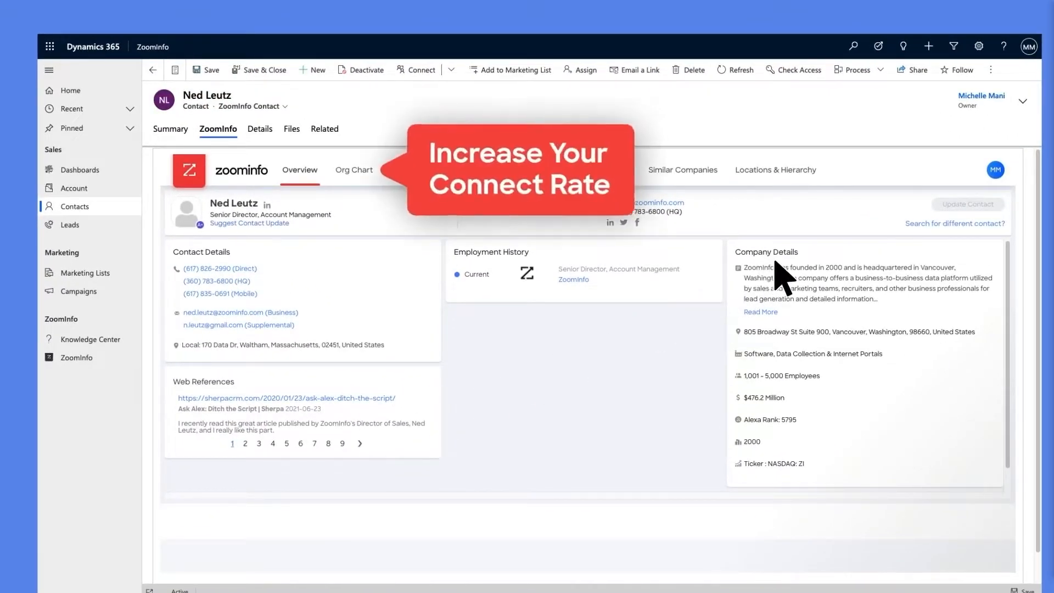
left_click(355, 169)
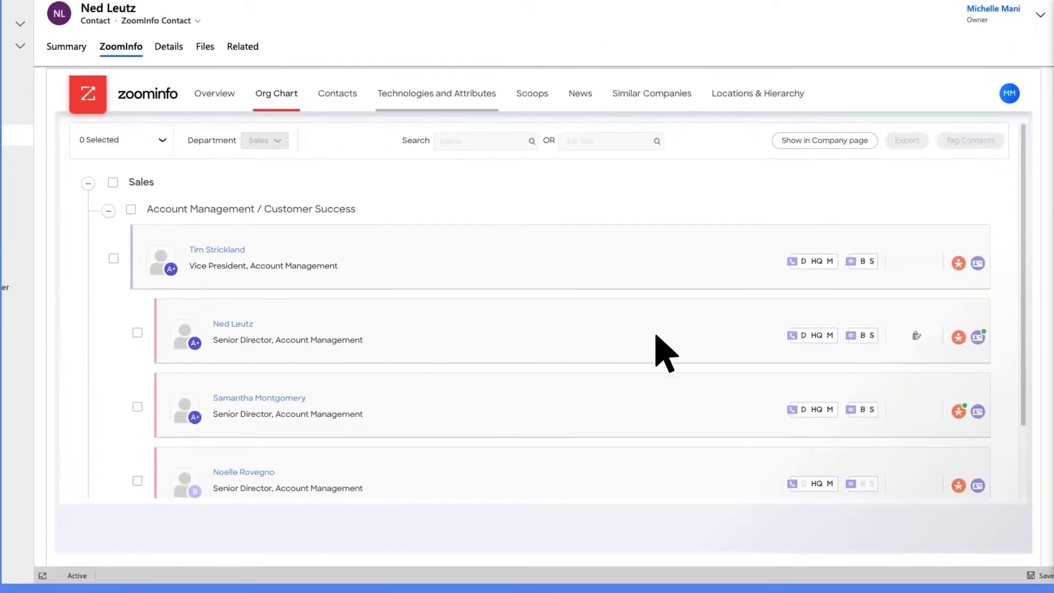
mouse_move(252, 275)
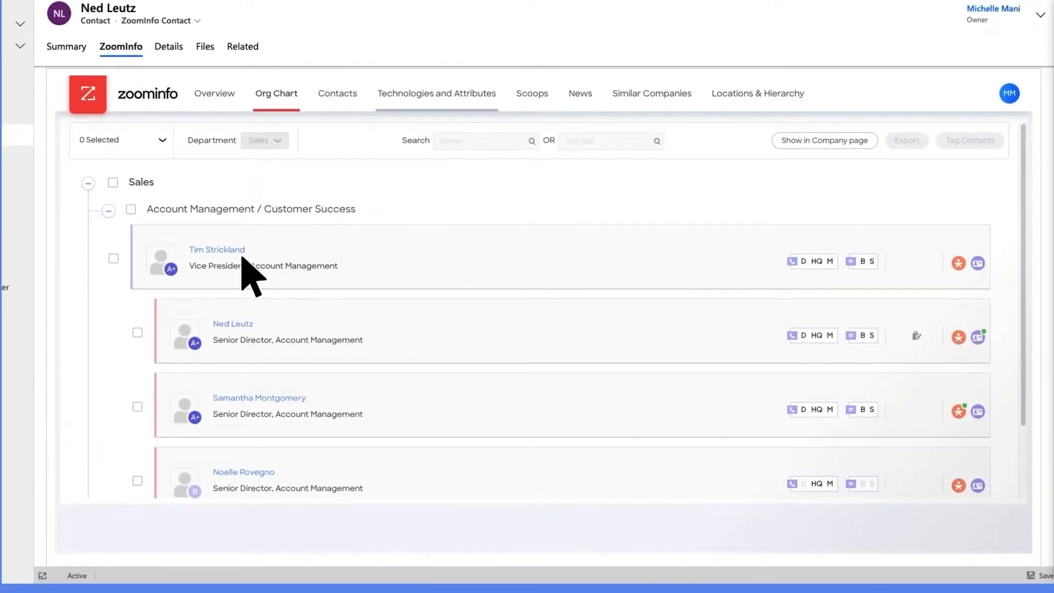
left_click(977, 261)
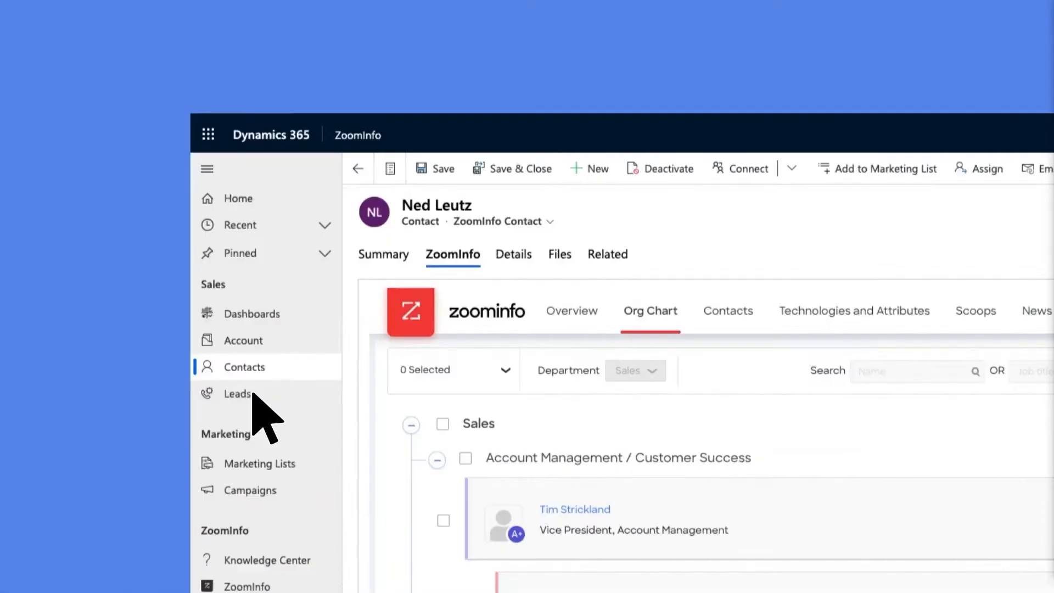
left_click(237, 394)
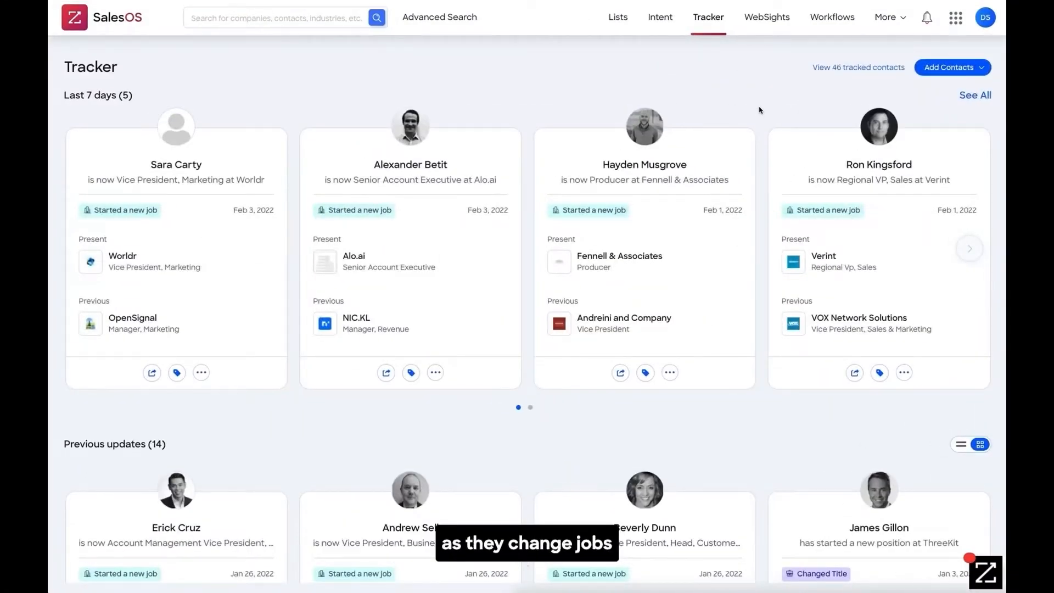
mouse_move(754, 112)
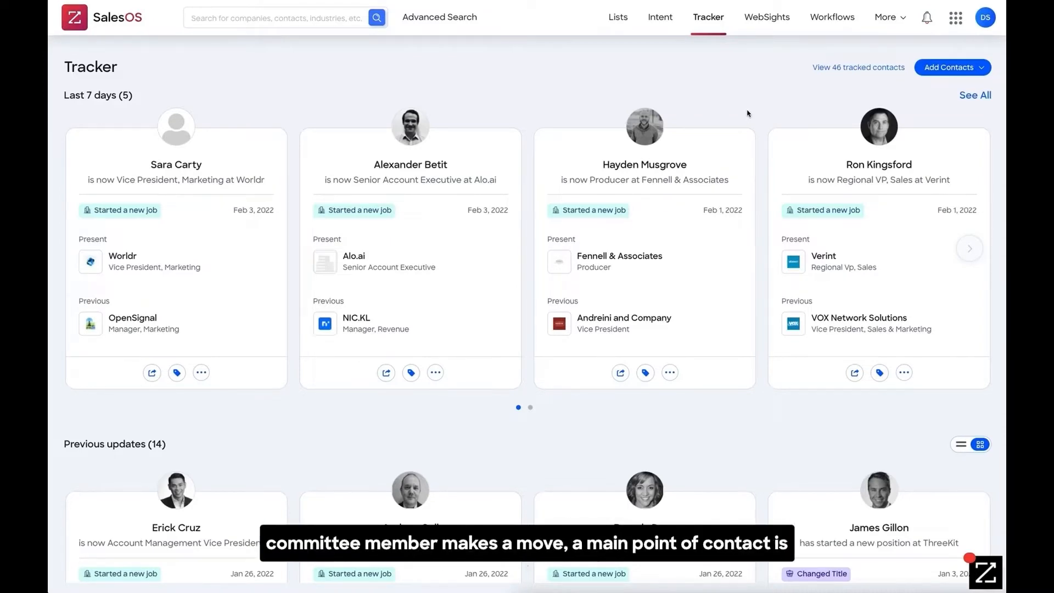
Browse tracker job-change cards, then track the 25 Buying Committee-tagged contacts
scroll("down", 3)
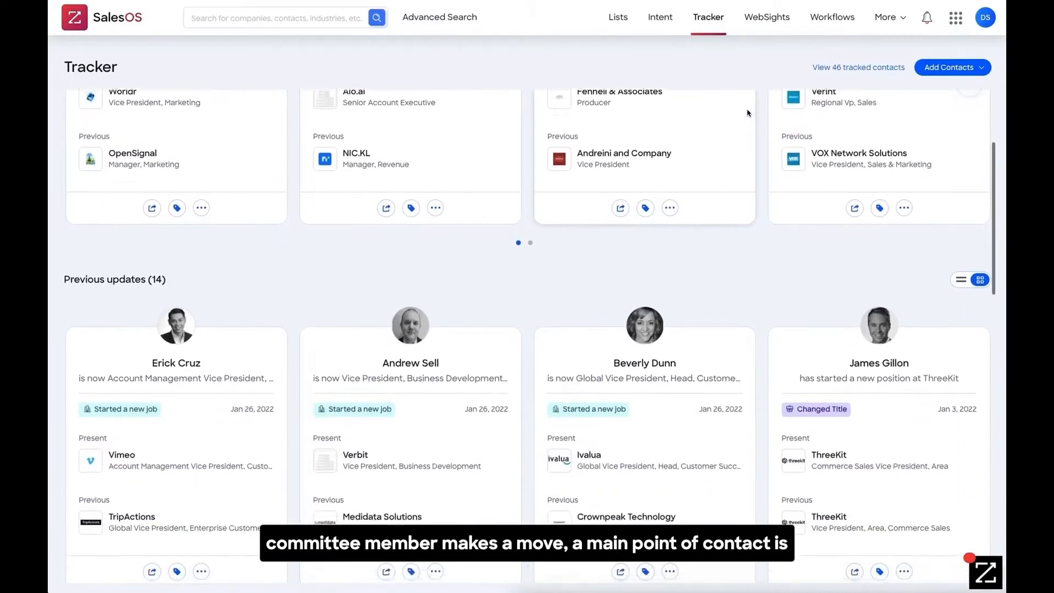
scroll("down", 3)
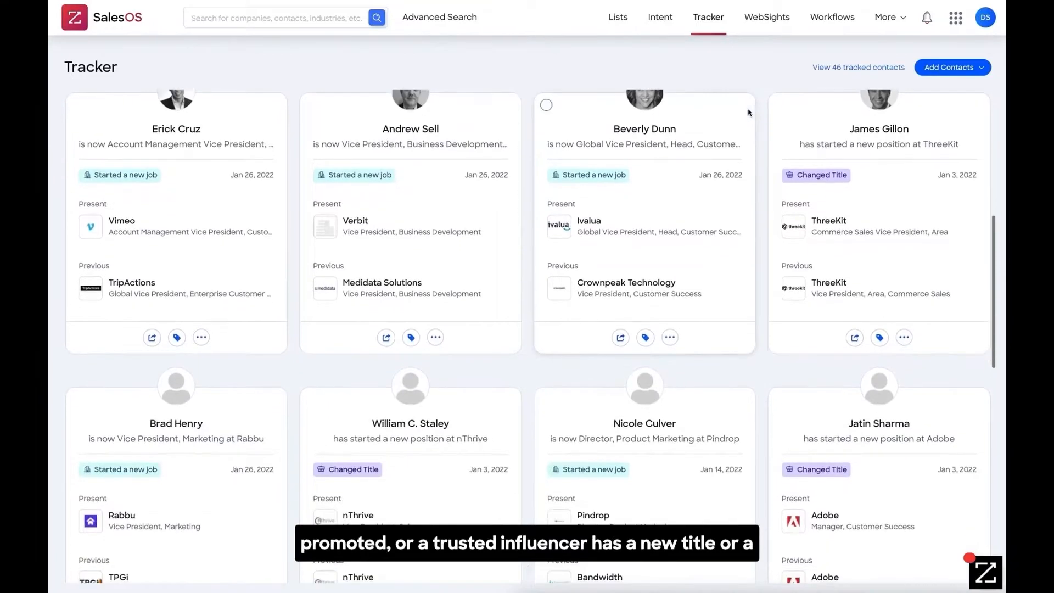
left_click(527, 159)
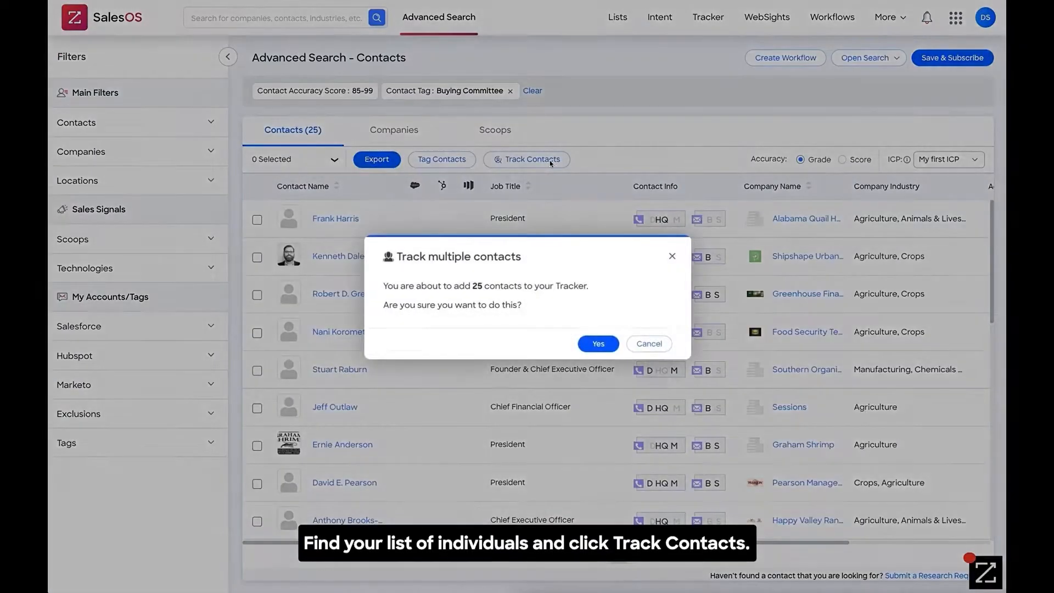
left_click(597, 344)
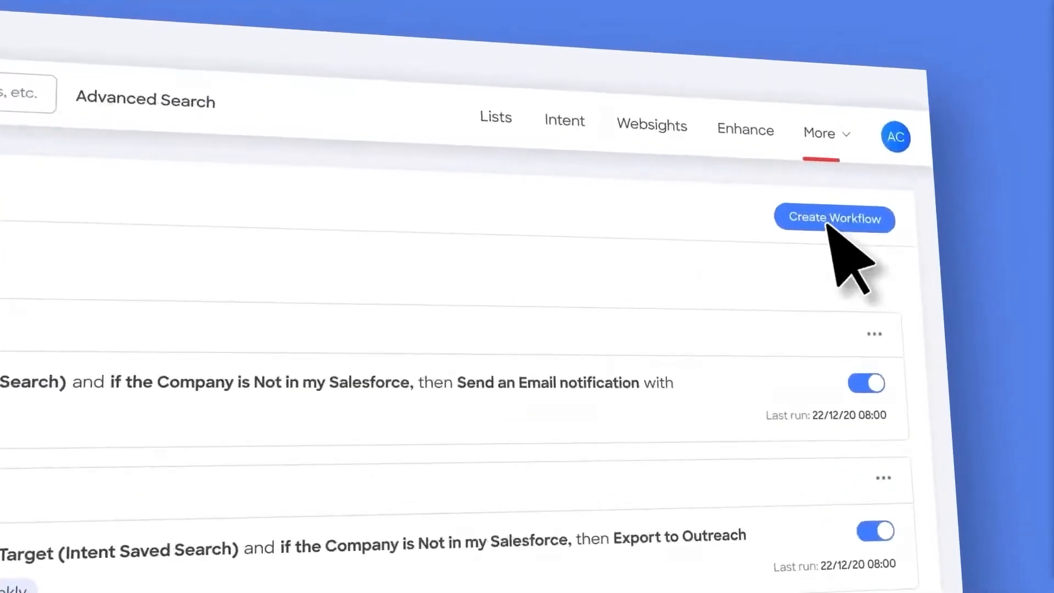
Build a My Territory new-intent workflow exporting missing companies to Salesforce as Accounts
left_click(833, 218)
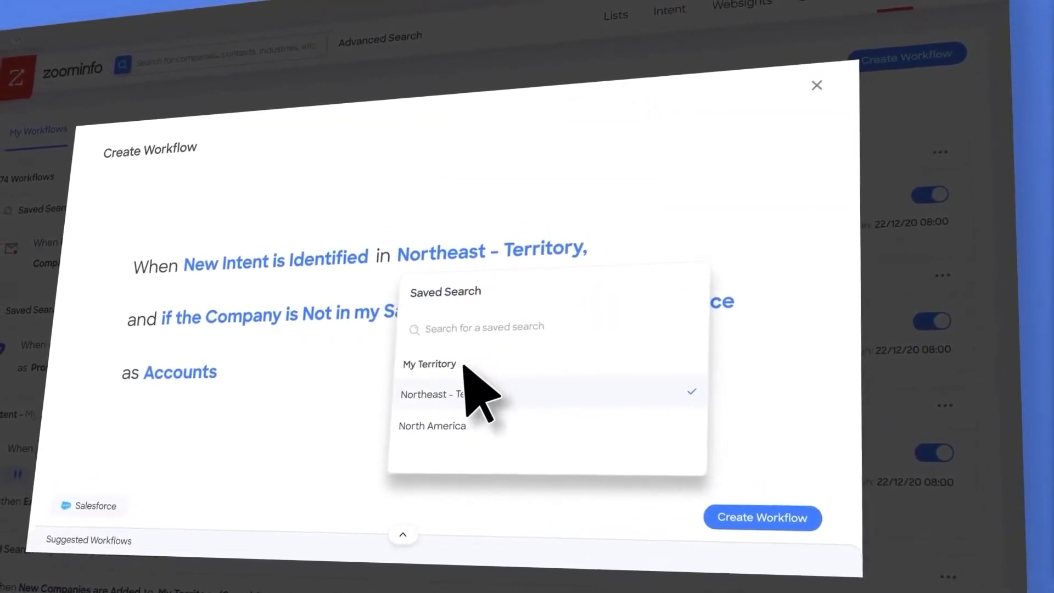
left_click(429, 364)
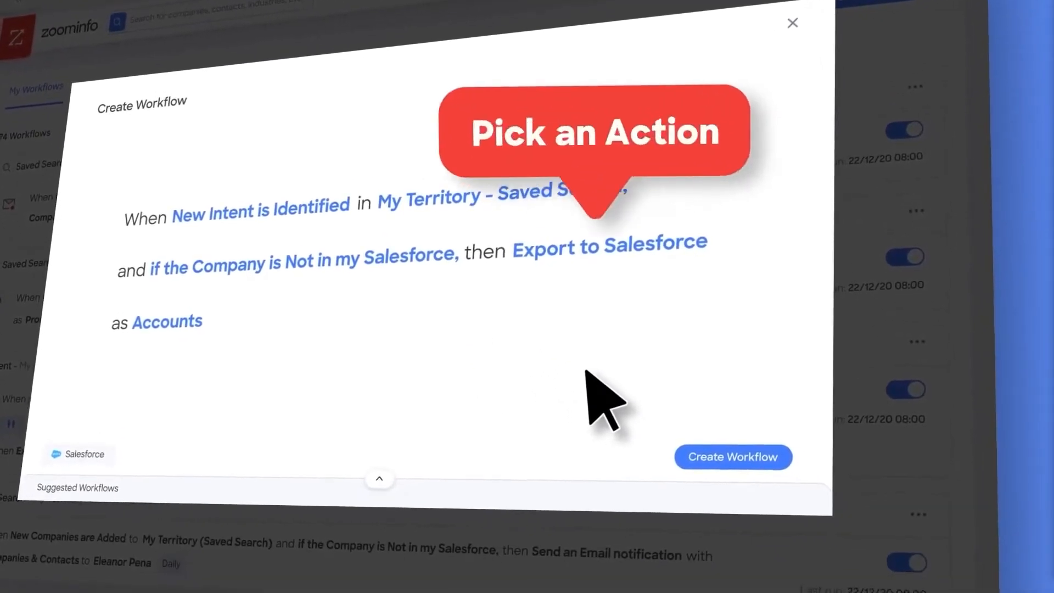
left_click(607, 242)
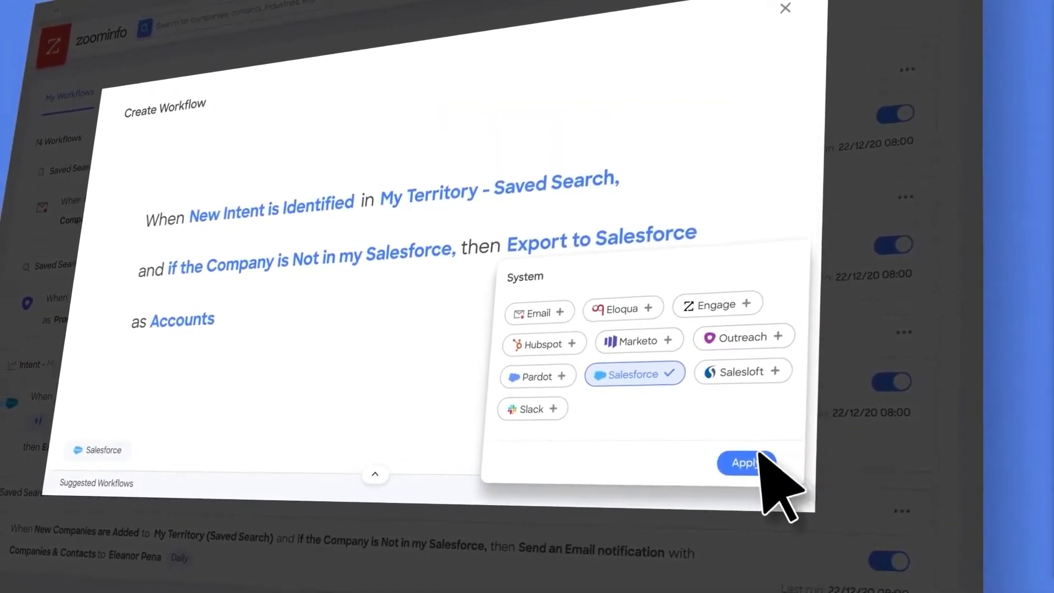
left_click(746, 463)
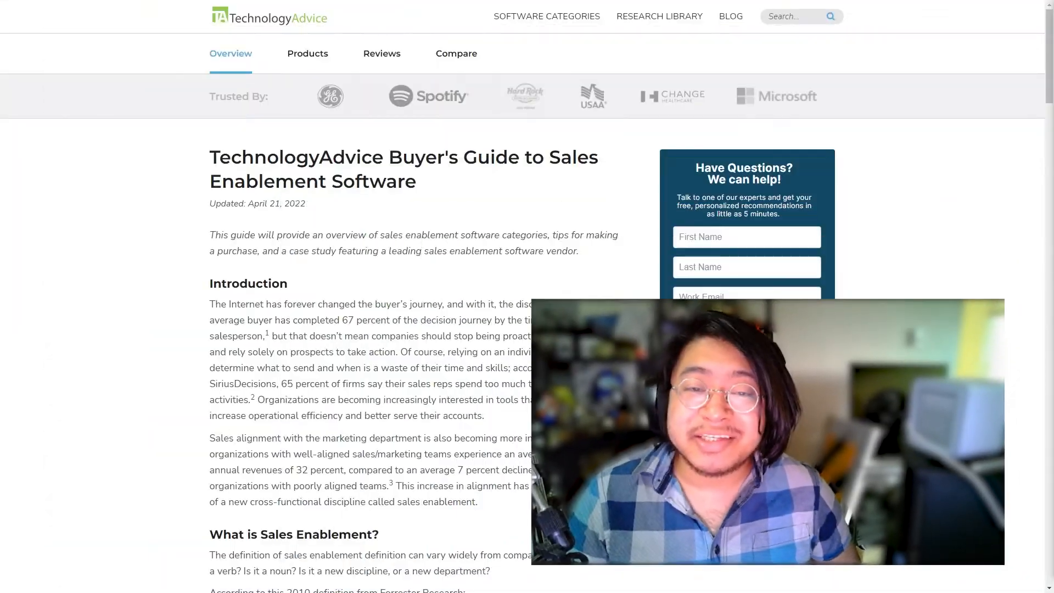
scroll("down", 3)
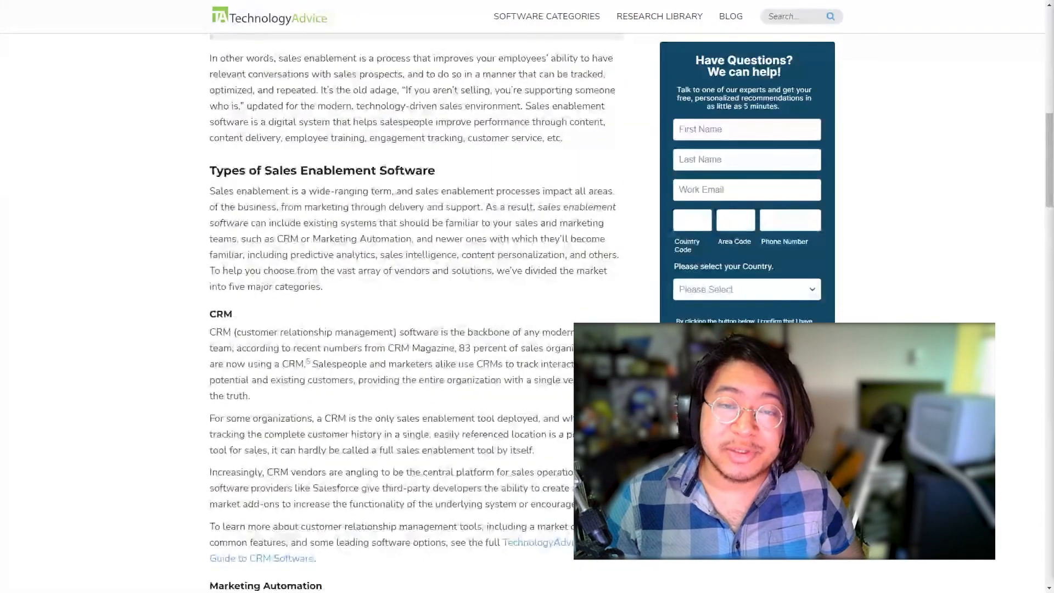
scroll("down", 3)
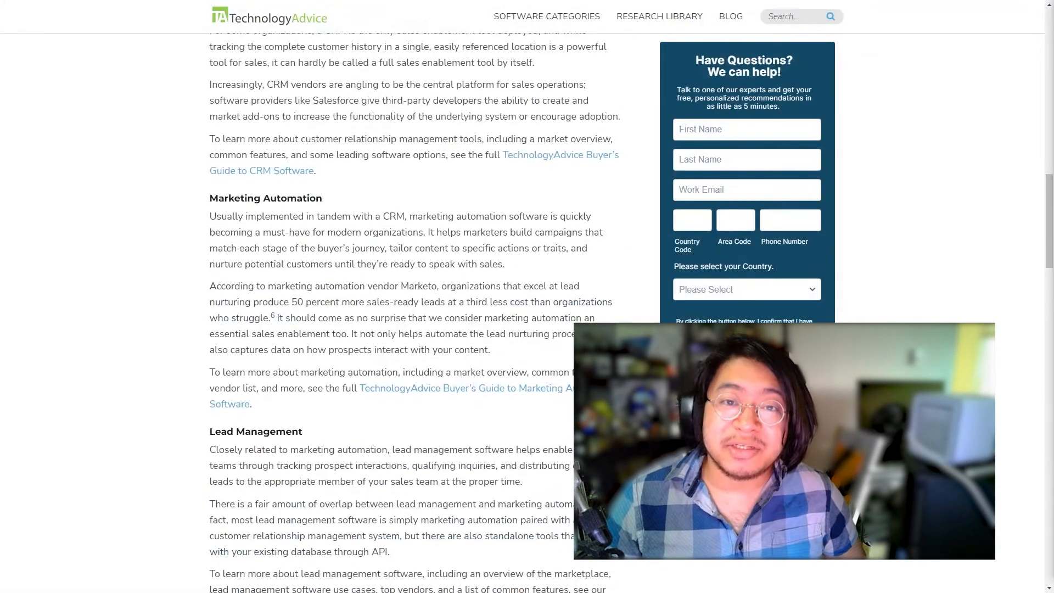